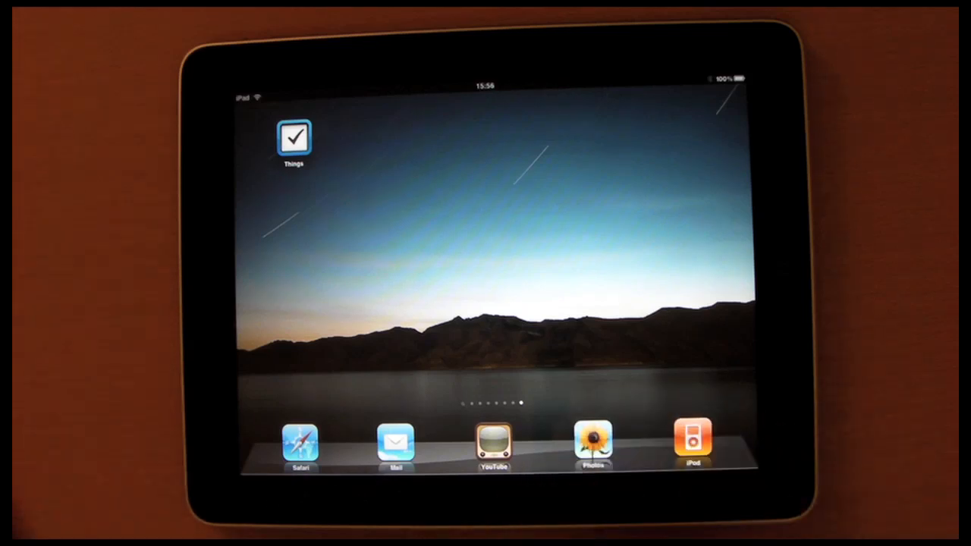
- Launch Things from the home screen to show its Today list with one completed task
{"action": "left_click", "coordinate": [294, 140]}
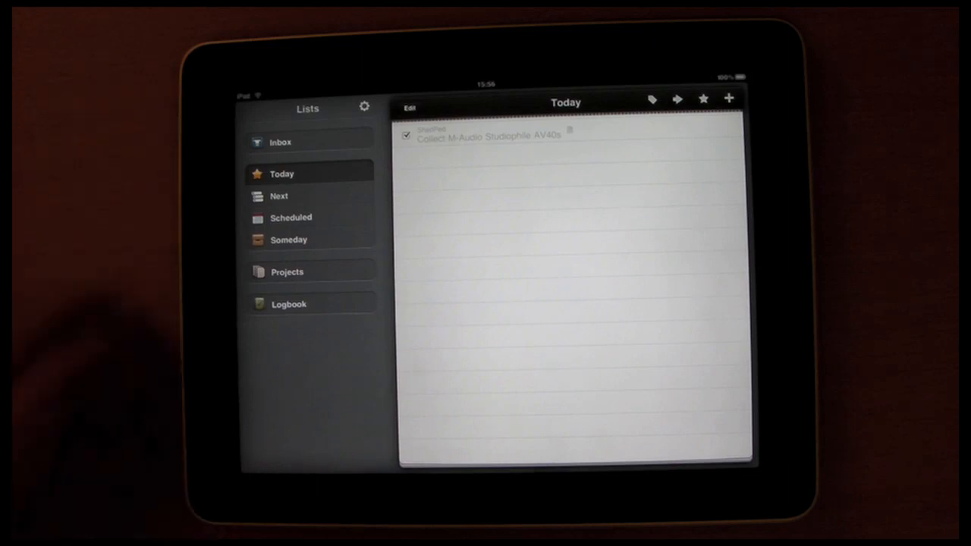
{"action": "left_click", "coordinate": [280, 142]}
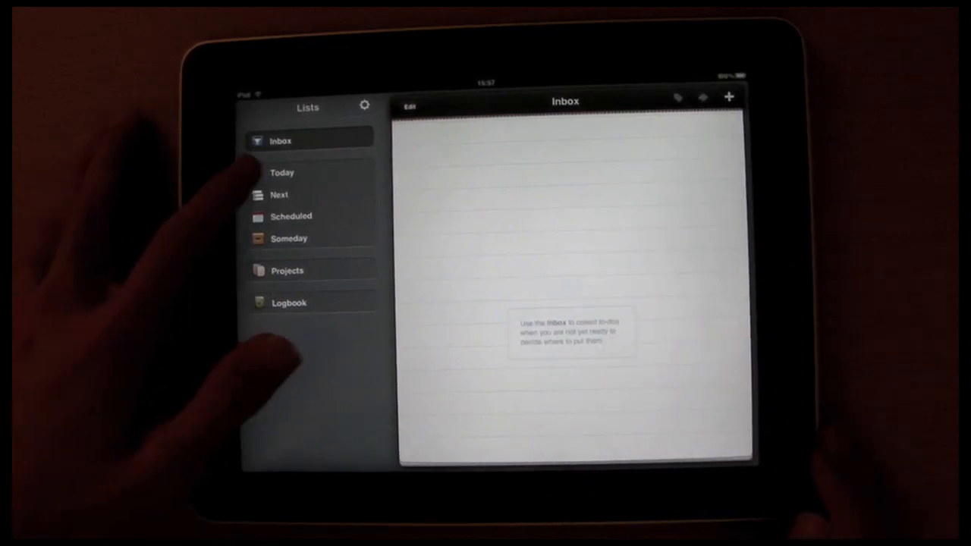
{"action": "left_click", "coordinate": [282, 172]}
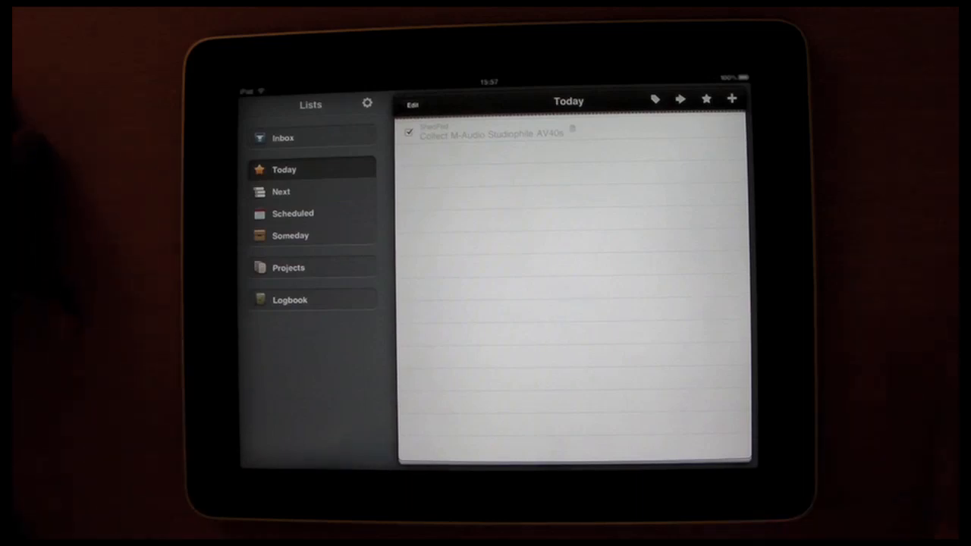
{"action": "left_click", "coordinate": [280, 191]}
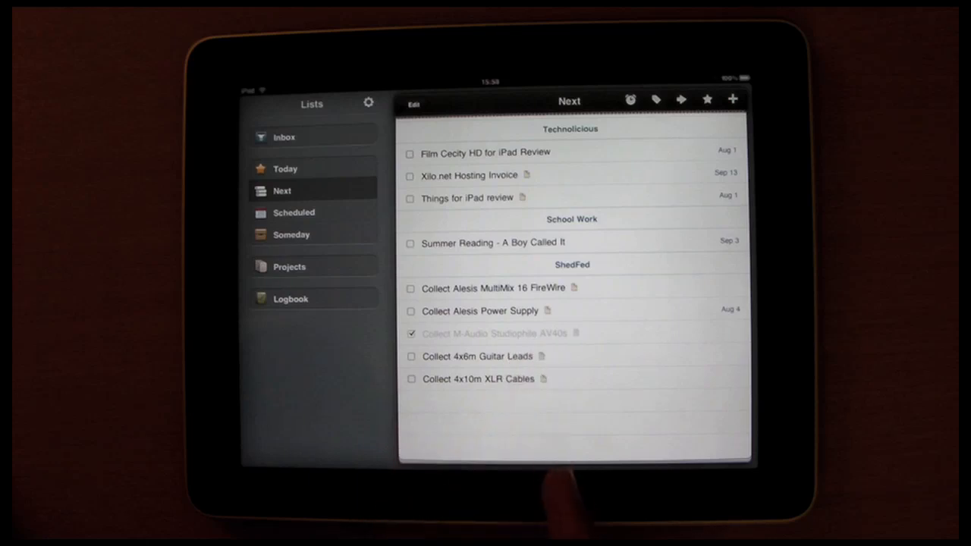
- Review the Next list's Technolicious, School Work and ShedFed to-dos, then view the empty Scheduled list
{"action": "left_click", "coordinate": [478, 356]}
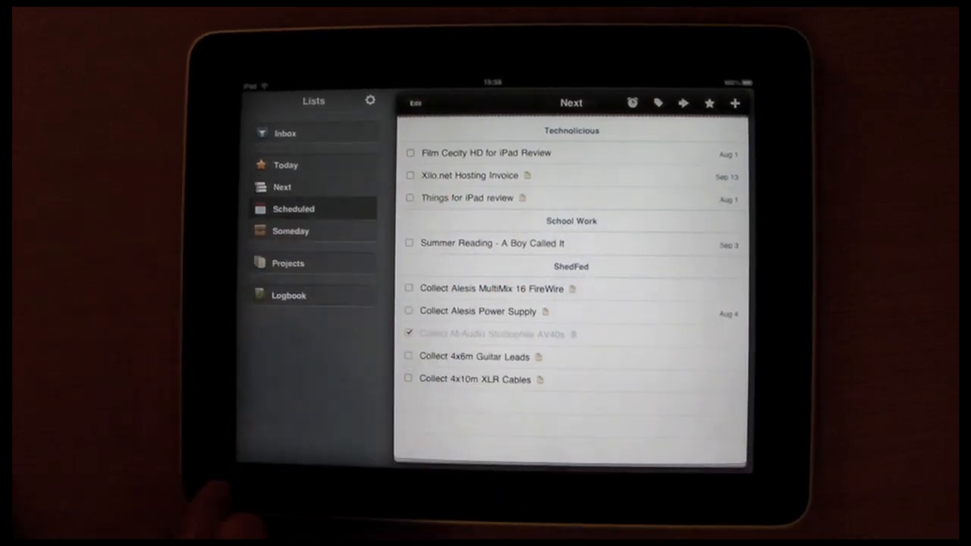
{"action": "left_click", "coordinate": [294, 208]}
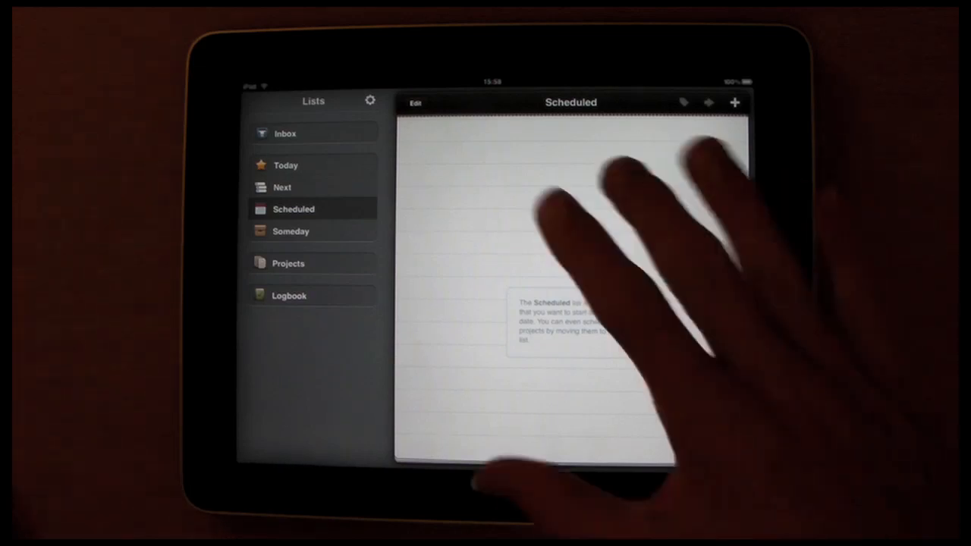
- Browse the Someday list and the projects overview, ending inside the Technolicious project
{"action": "left_click", "coordinate": [291, 230]}
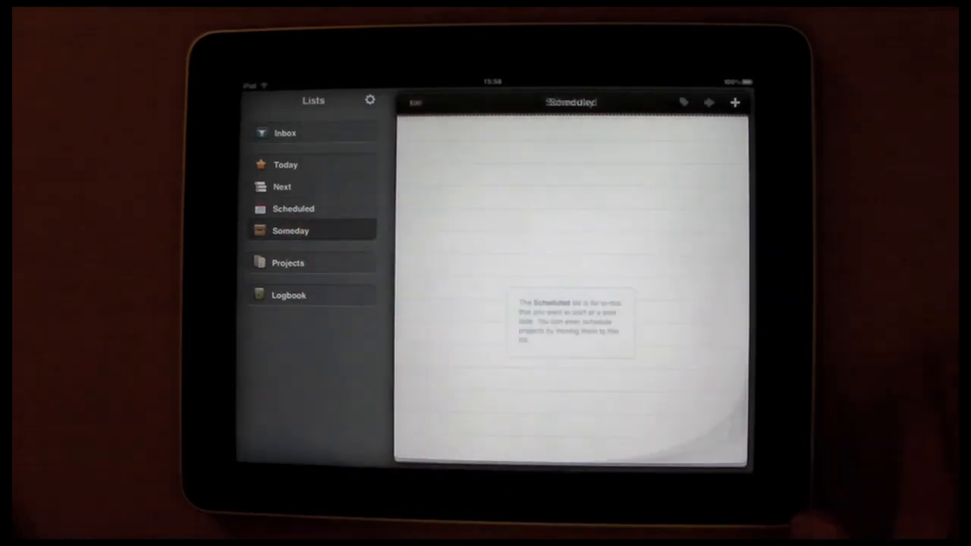
{"action": "left_click", "coordinate": [291, 231]}
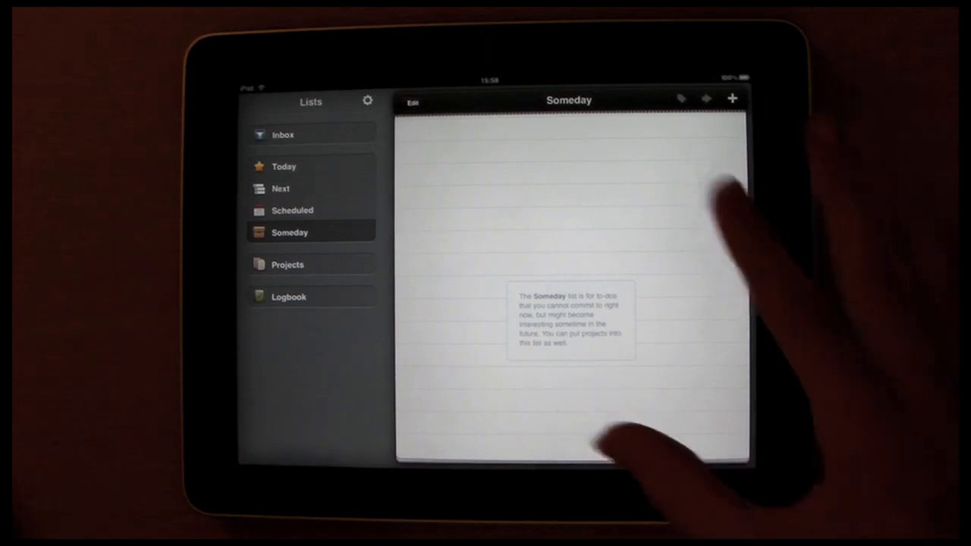
{"action": "left_click", "coordinate": [289, 264]}
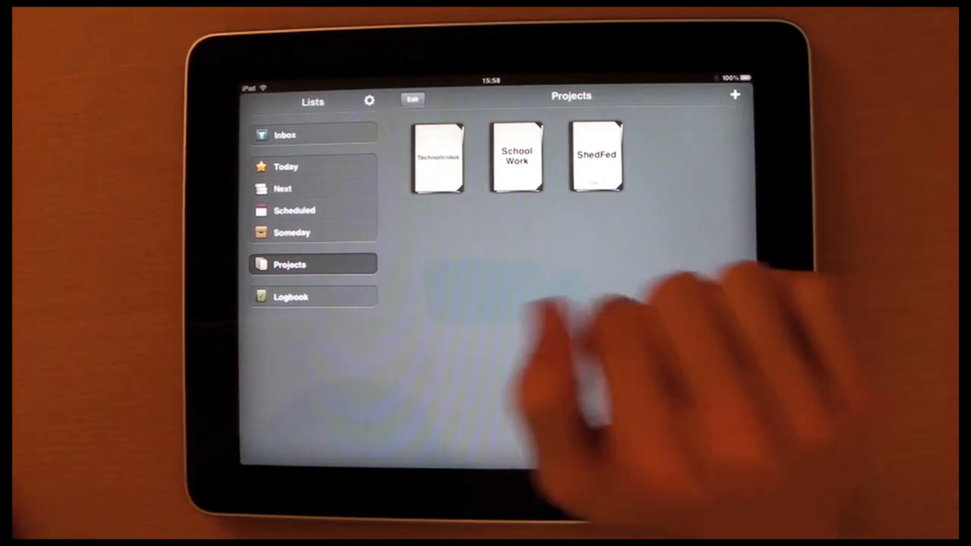
{"action": "left_click", "coordinate": [439, 155]}
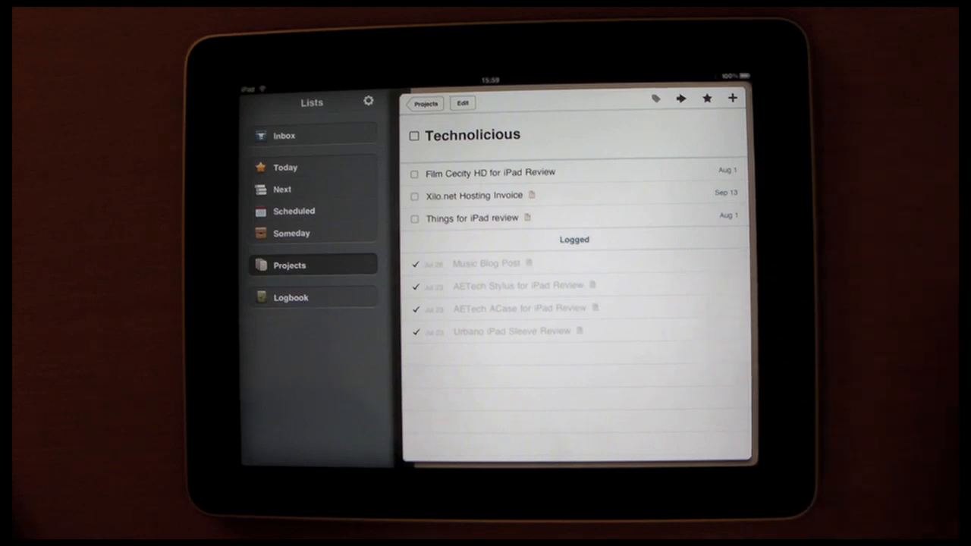
- Switch from Technolicious to the ShedFed project and scroll through its logged items
{"action": "left_click", "coordinate": [487, 263]}
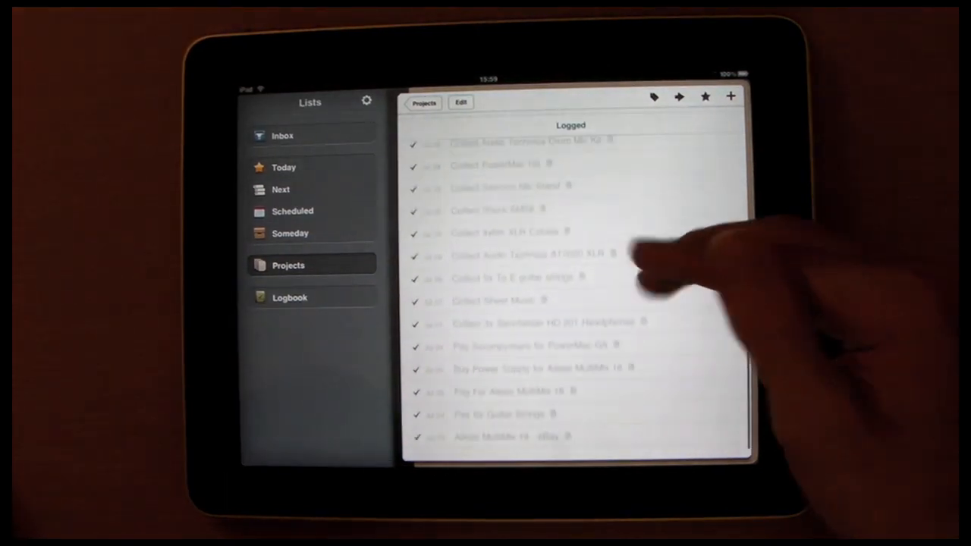
{"action": "scroll", "scroll_direction": "down", "scroll_amount": 3}
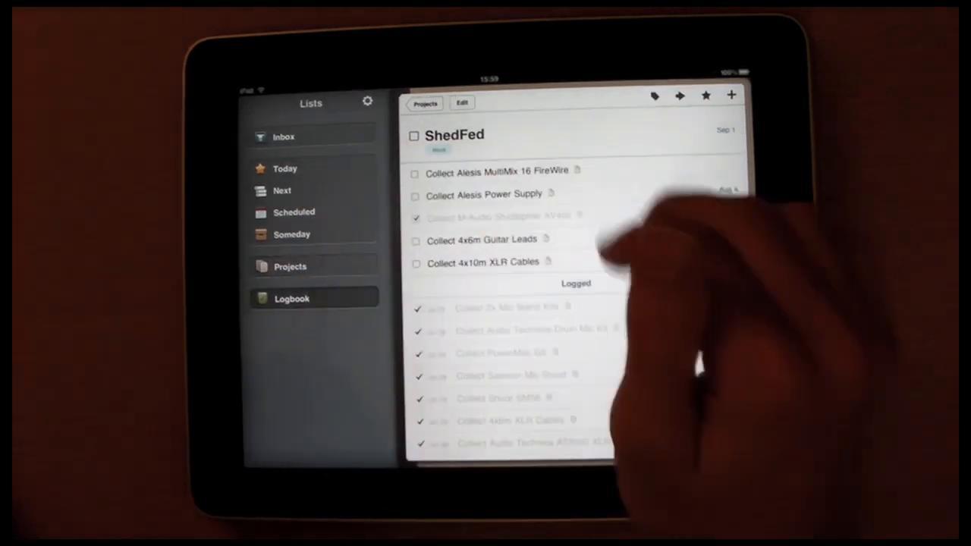
- Show the Logbook and scroll through completed to-dos from all projects with their dates
{"action": "left_click", "coordinate": [292, 298]}
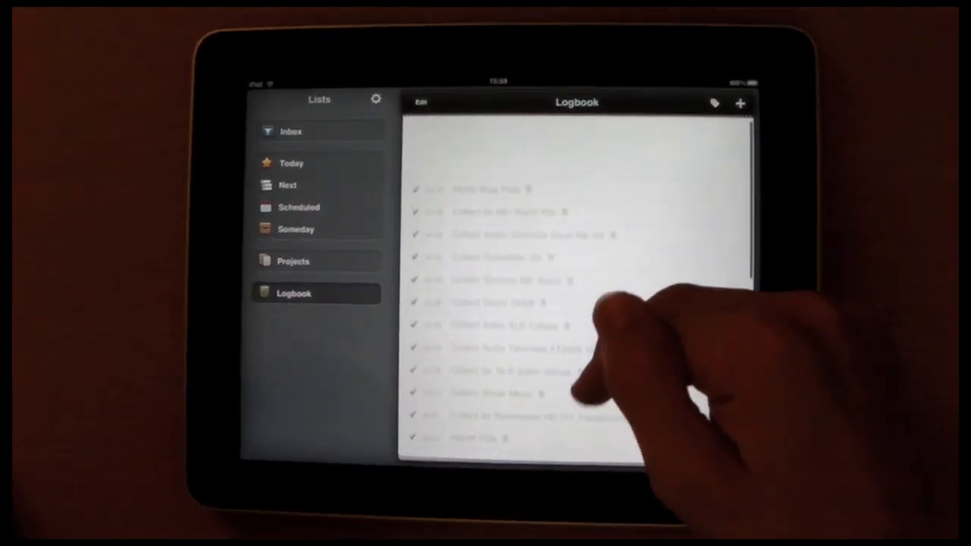
{"action": "scroll", "scroll_direction": "down", "scroll_amount": 3}
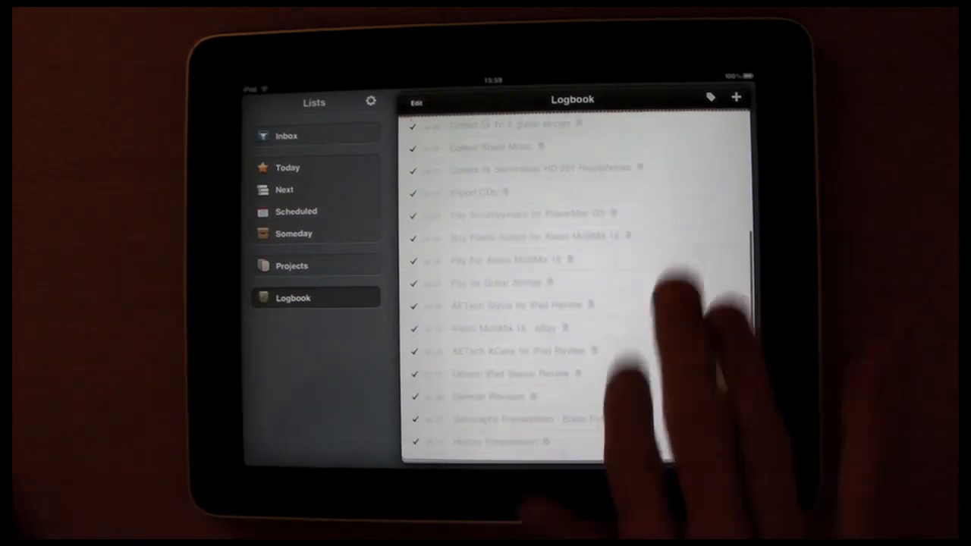
{"action": "scroll", "scroll_direction": "down", "scroll_amount": 3}
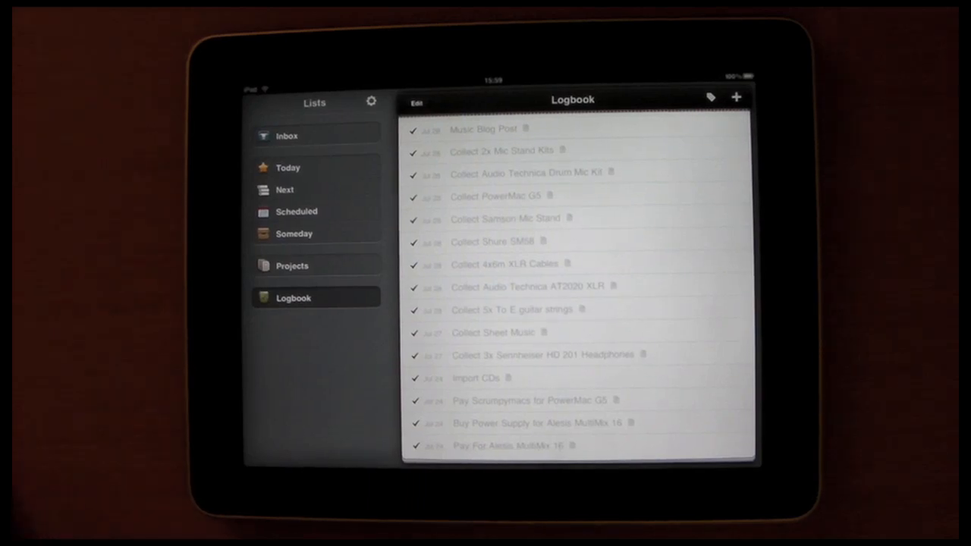